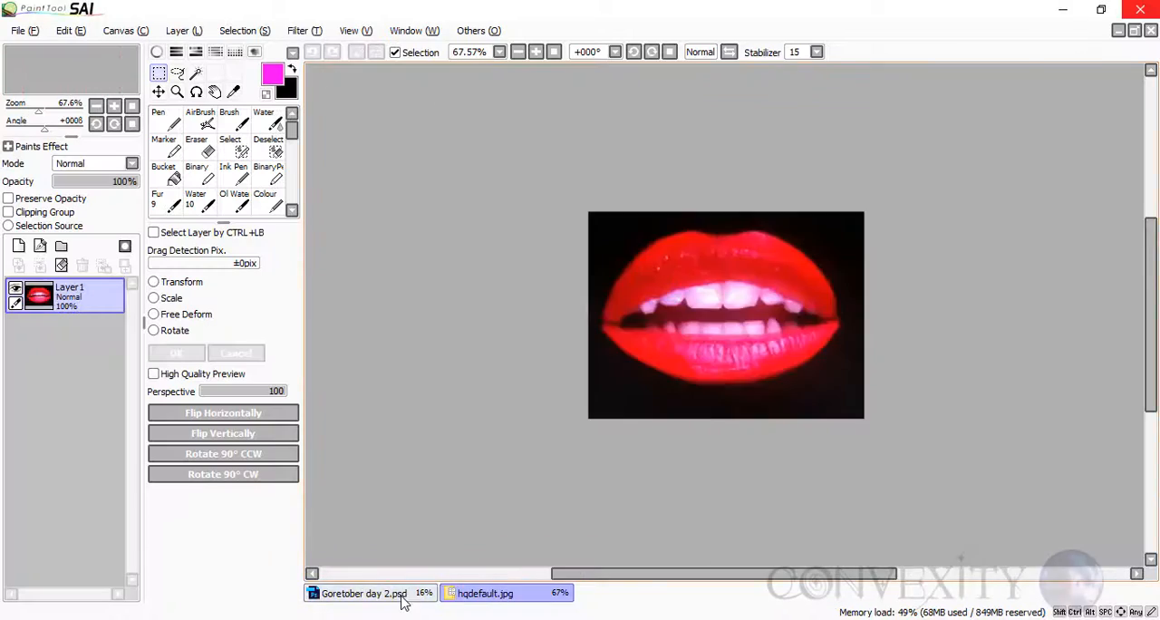
On the Goretober tab, sketch lips, fangs and blood drips on Layer1, then confirm the resize
left_click(363, 593)
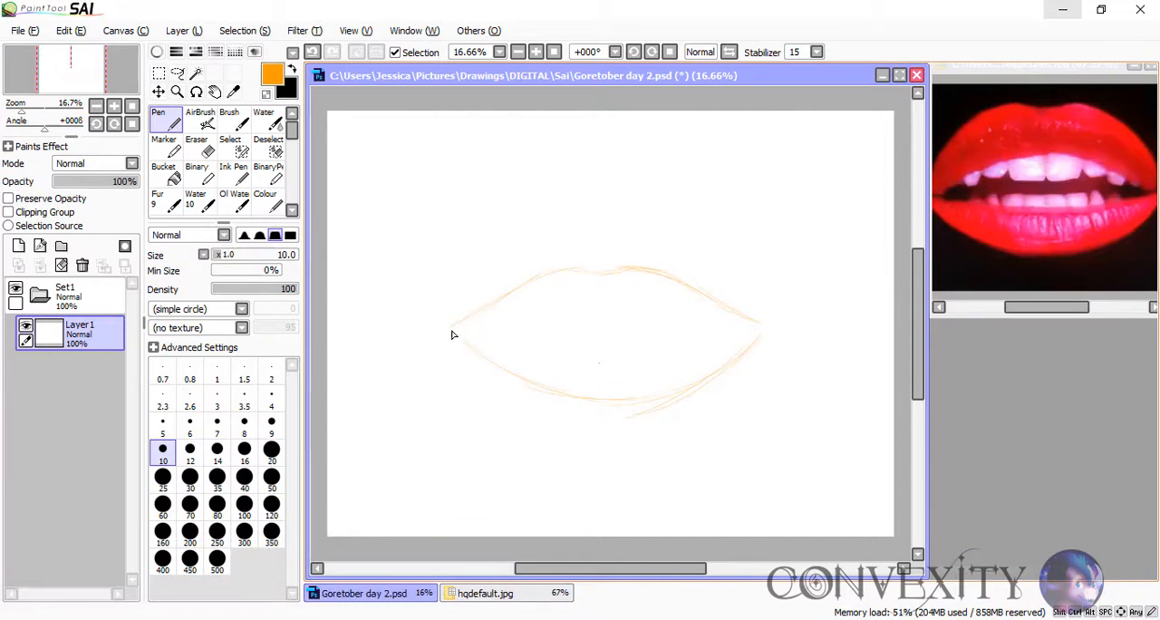
left_click_drag(462, 326, 734, 326)
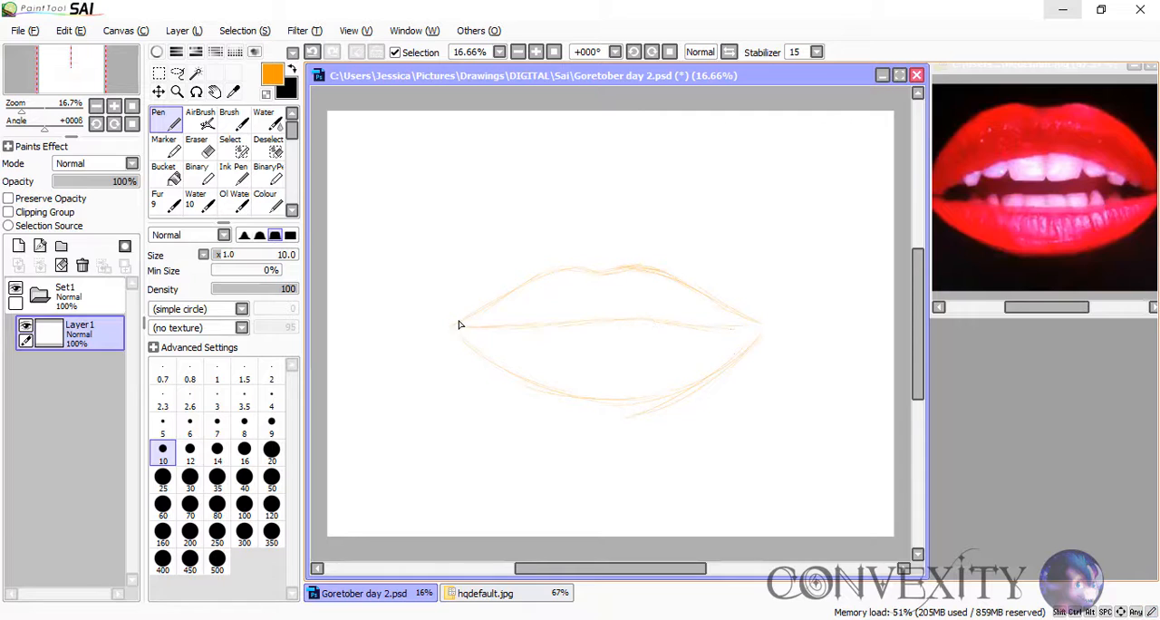
left_click_drag(458, 326, 648, 324)
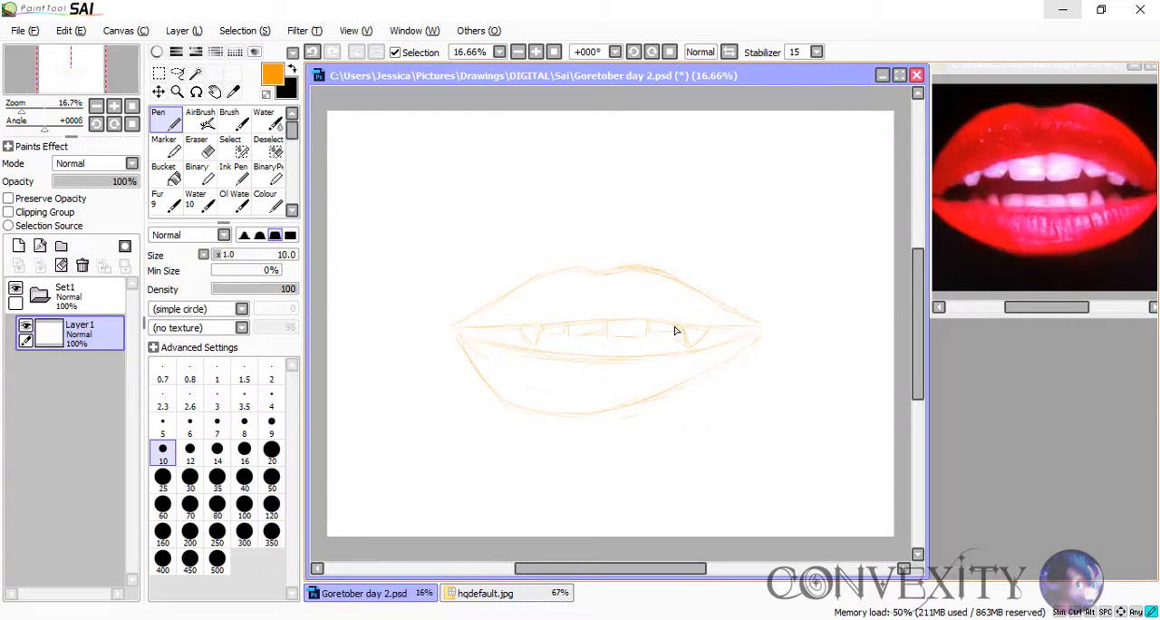
left_click_drag(675, 330, 734, 514)
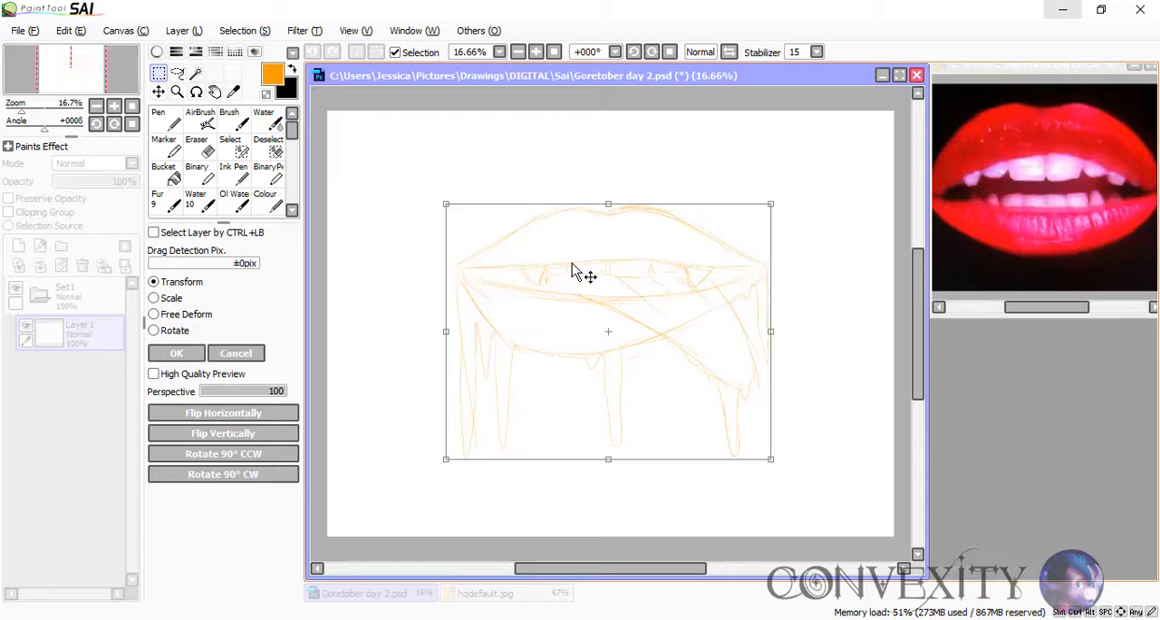
left_click(176, 353)
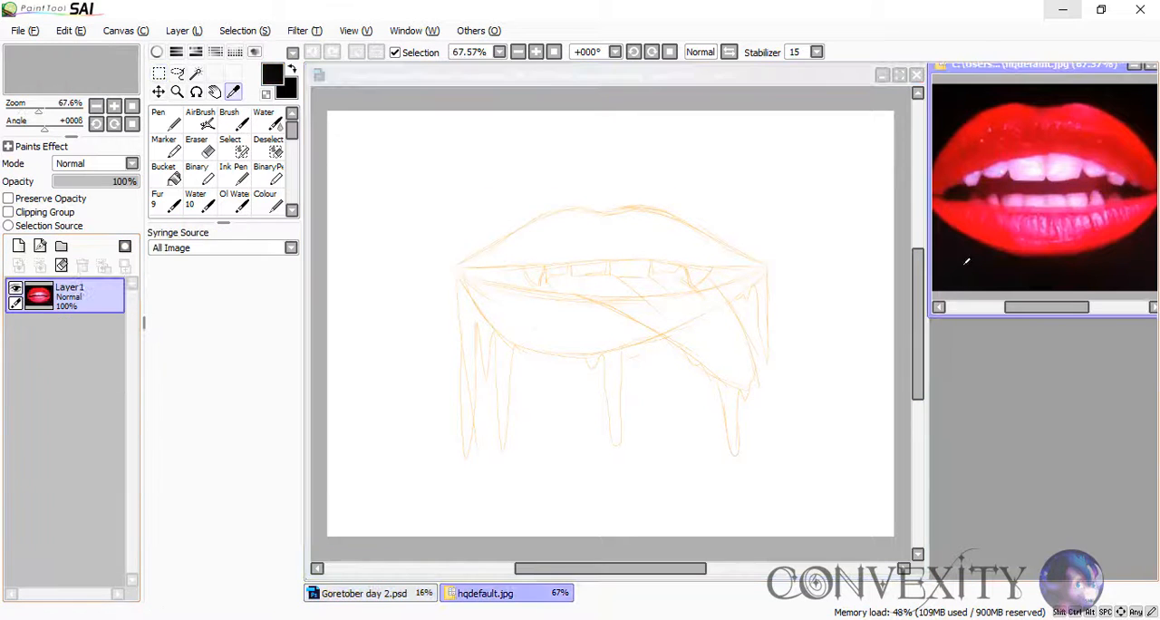
left_click(362, 592)
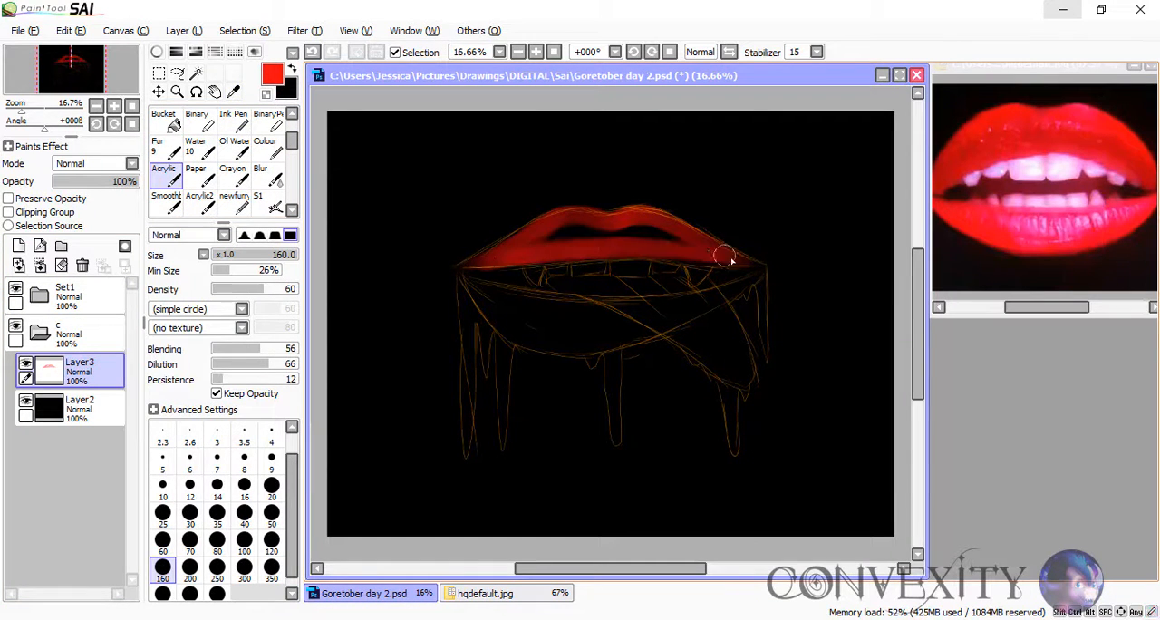
Paint the upper and lower lips red with the size-160 Acrylic brush on Layer3
left_click_drag(725, 257, 637, 324)
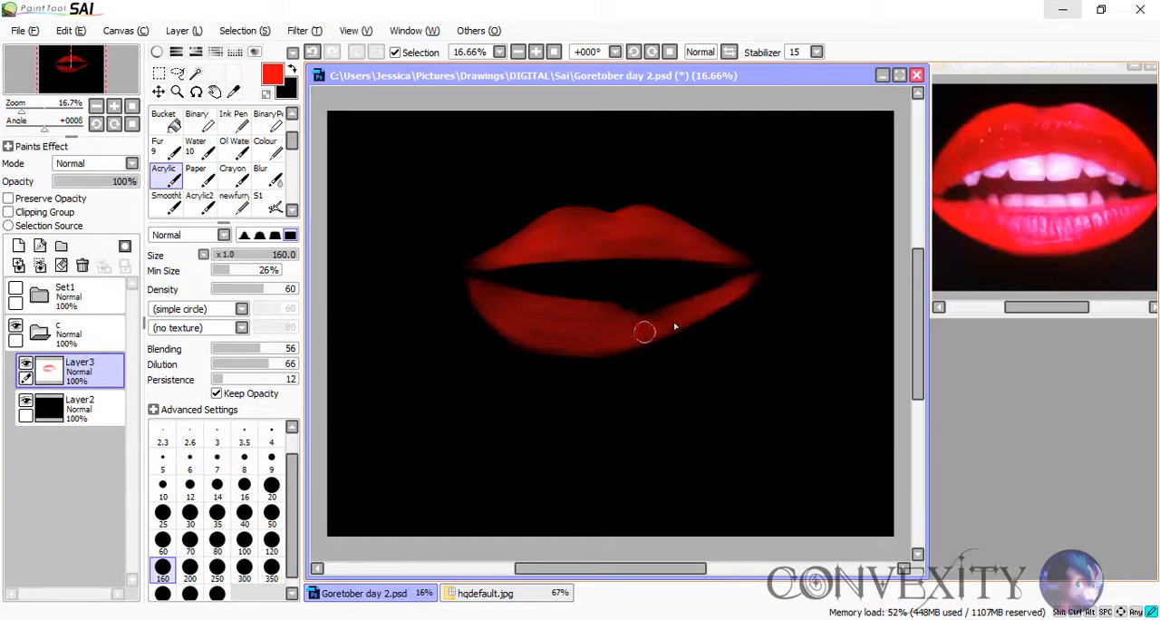
left_click_drag(646, 332, 557, 219)
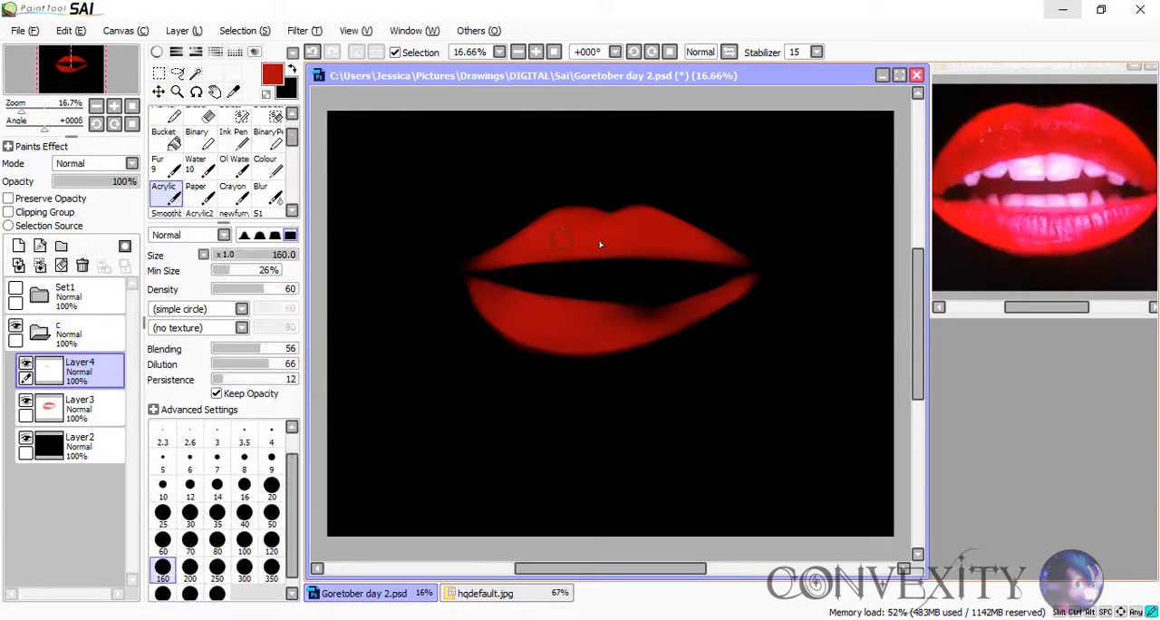
Shade the lips on a Multiply layer and add pink glossy highlights to the lower lip
left_click(91, 163)
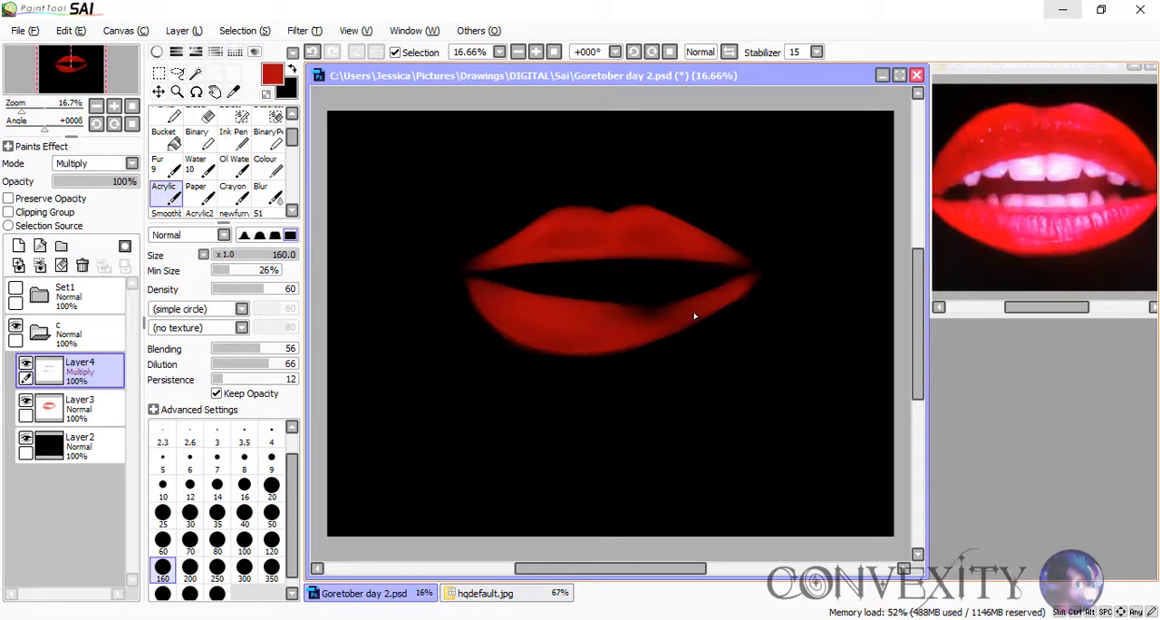
left_click(234, 94)
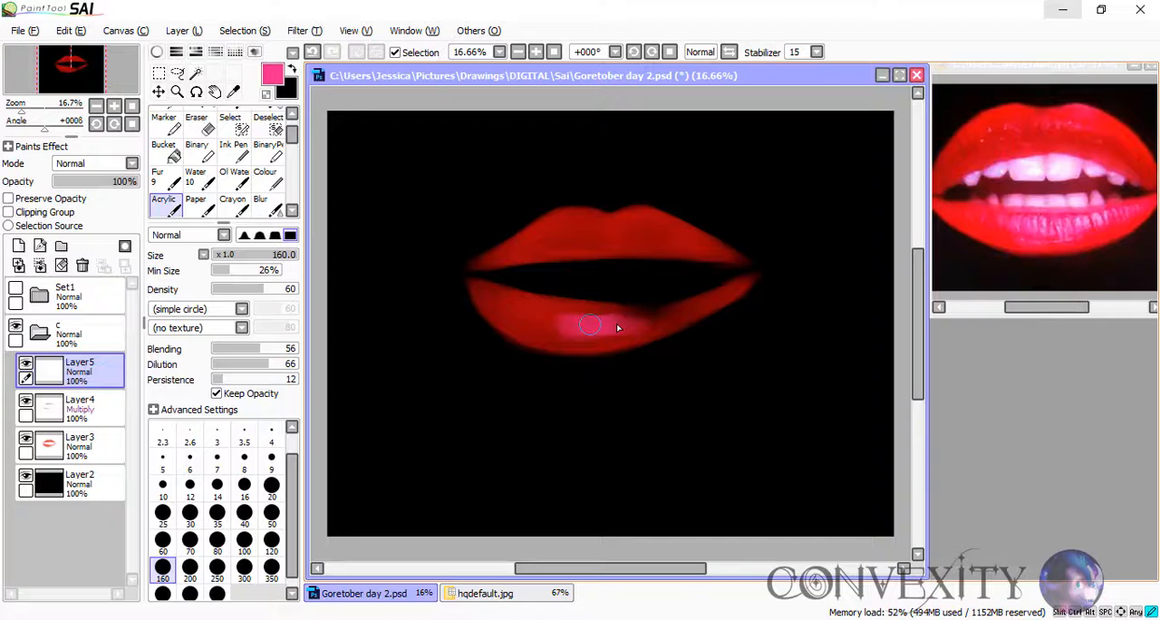
left_click(264, 112)
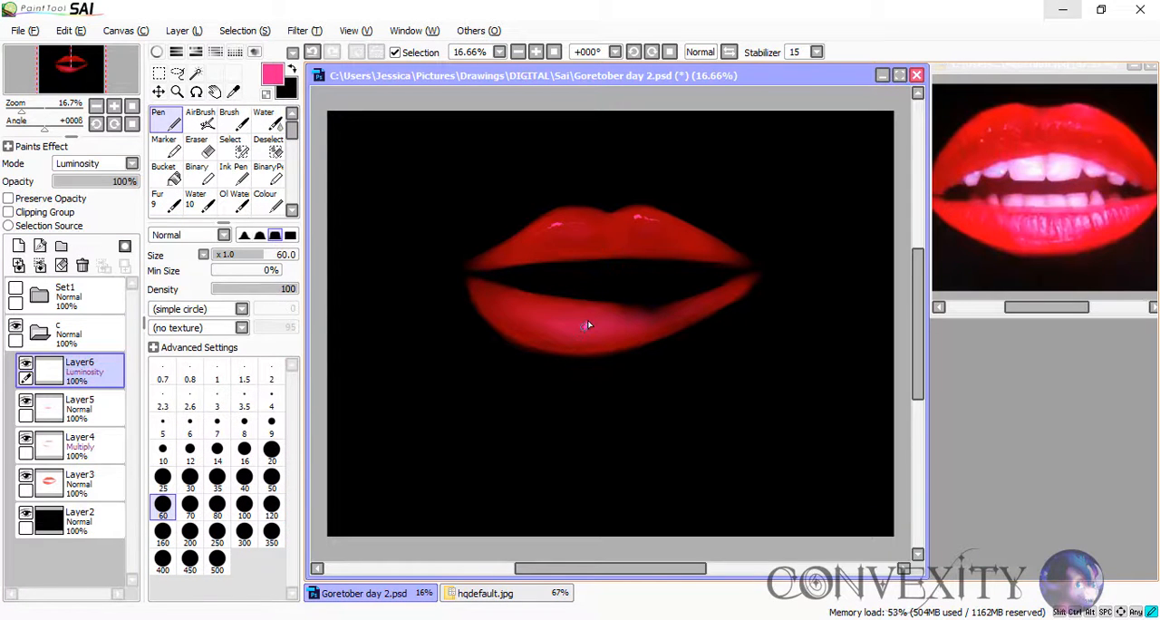
left_click(263, 118)
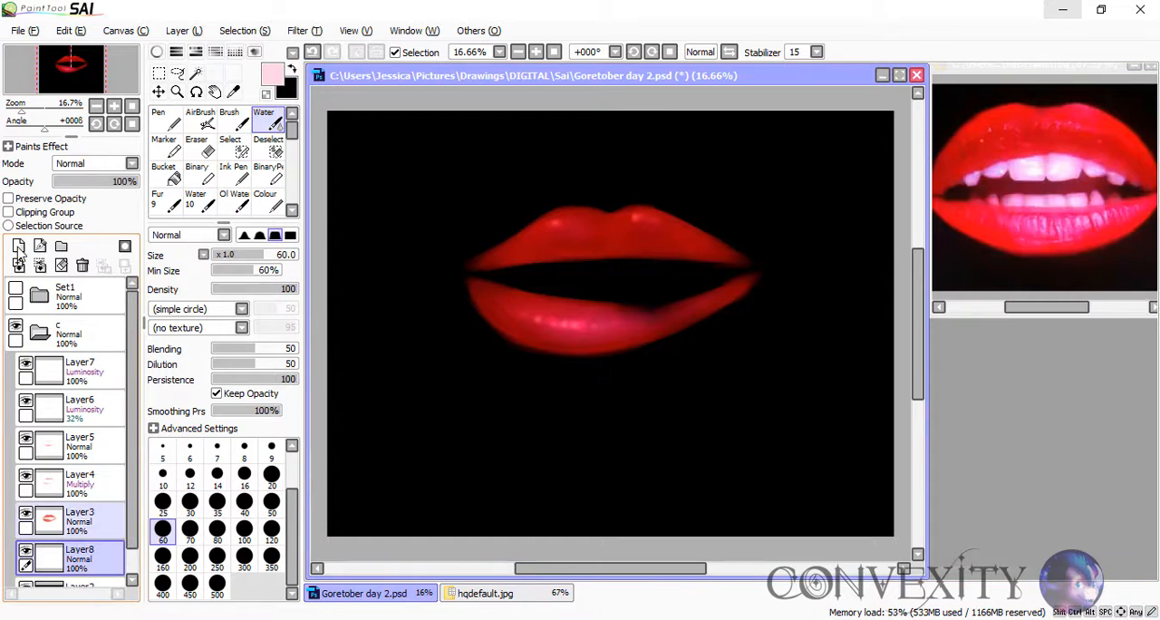
Paint white teeth and fangs, then add a Pen-drawn Luminosity glow on Layer8 at 60% opacity
left_click(163, 170)
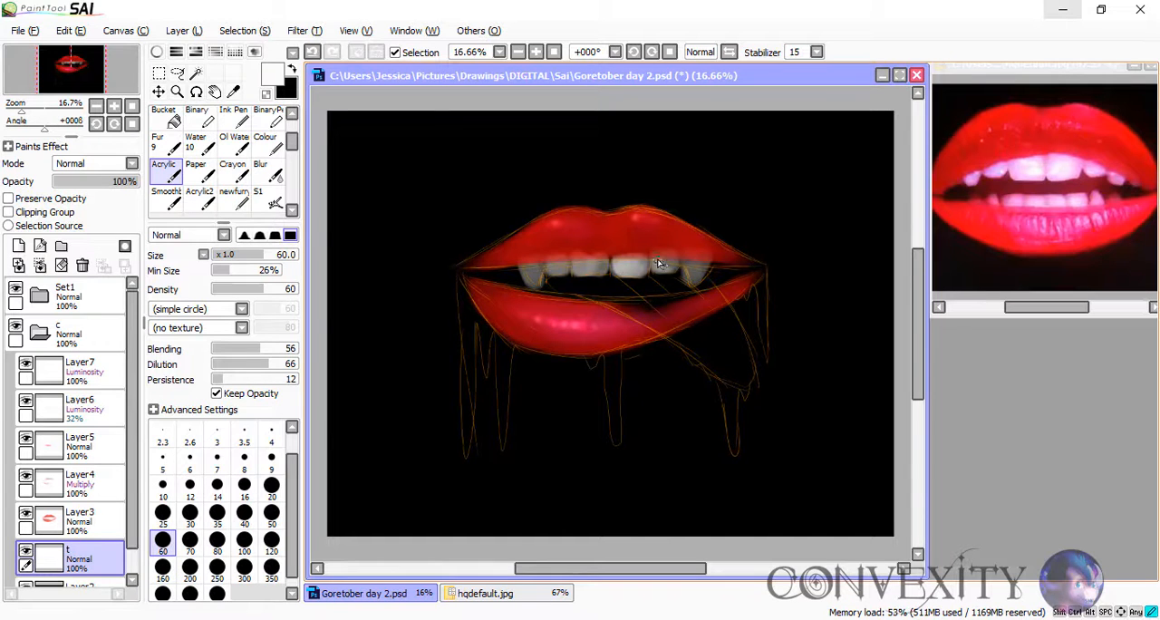
left_click(162, 512)
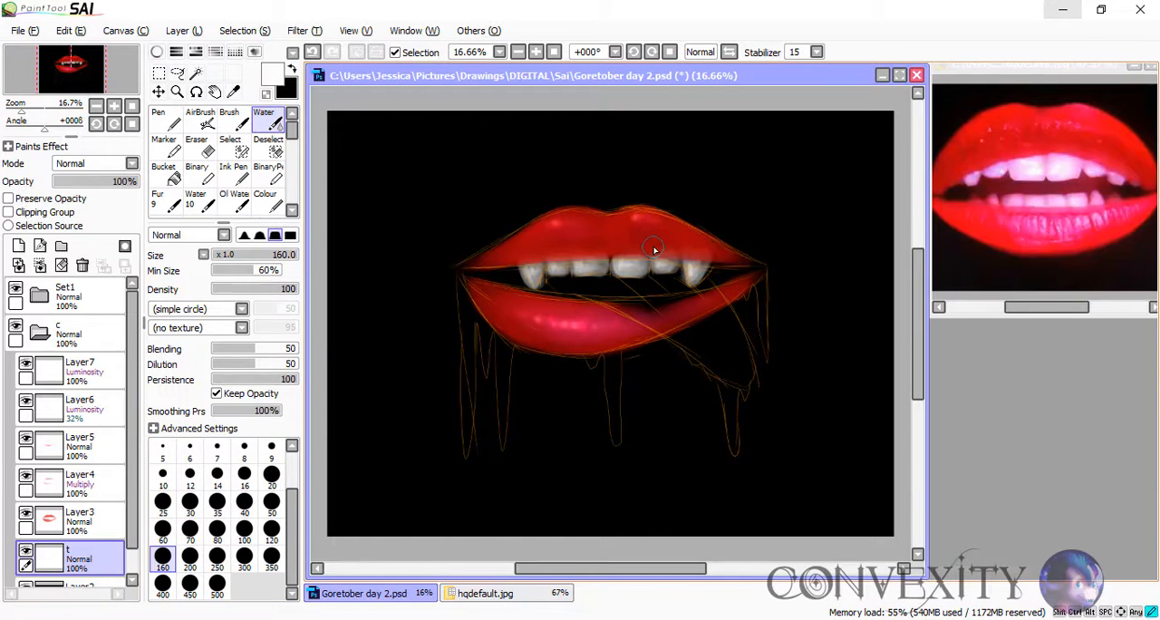
left_click(157, 116)
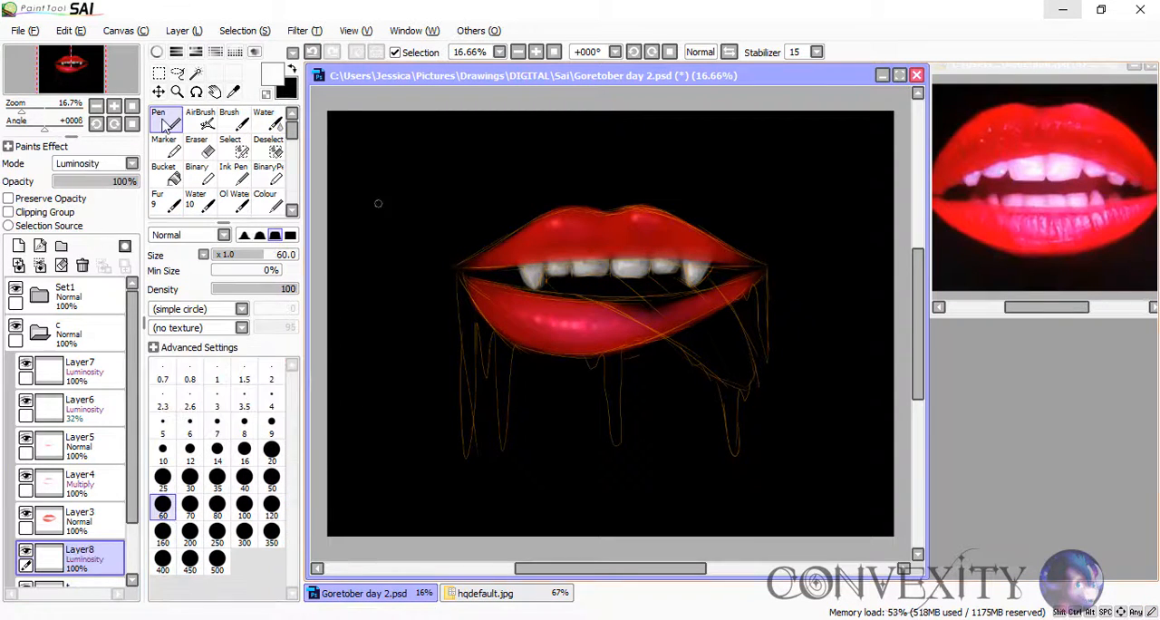
left_click(264, 118)
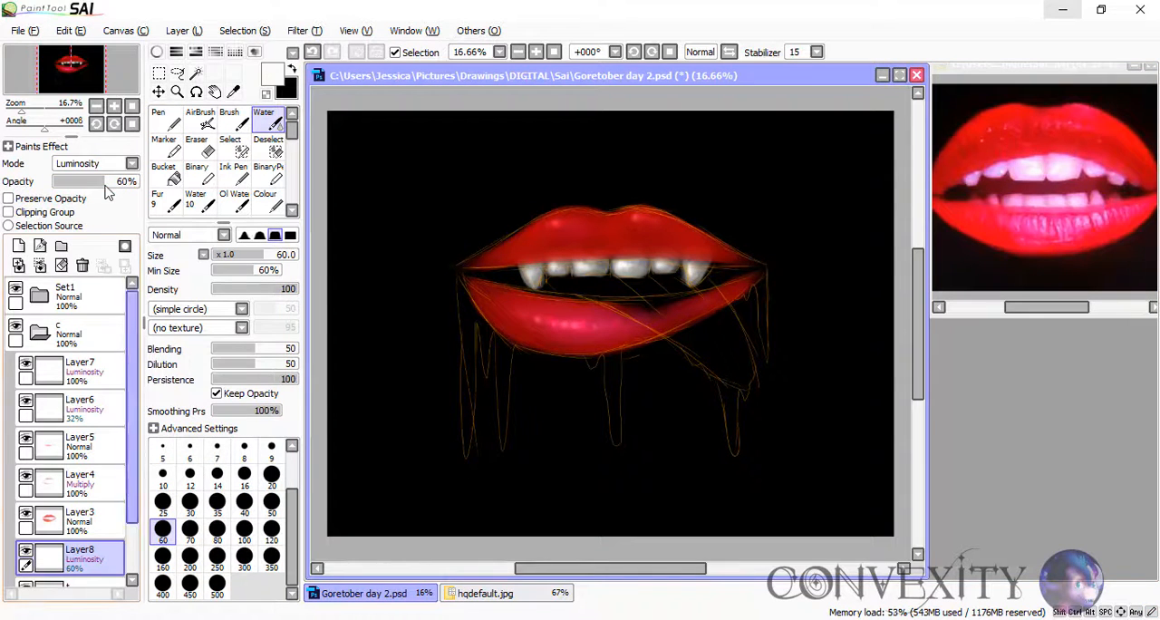
left_click(72, 566)
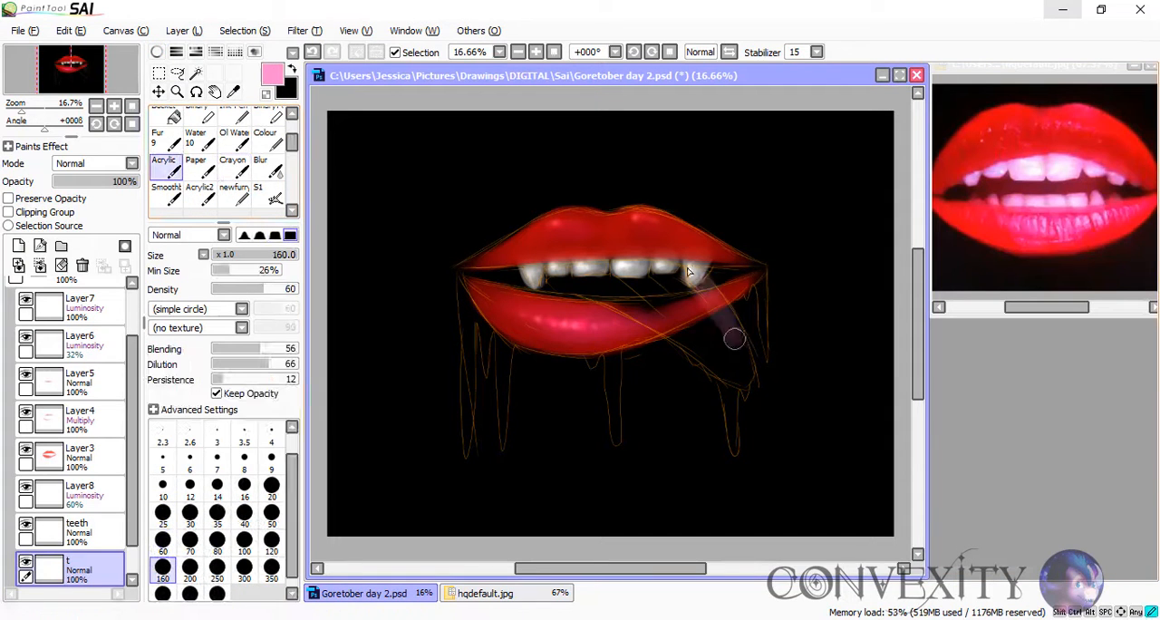
Paint the pink tongue over the lower lip, then shade and blend it with a larger Water brush
left_click_drag(734, 340, 675, 324)
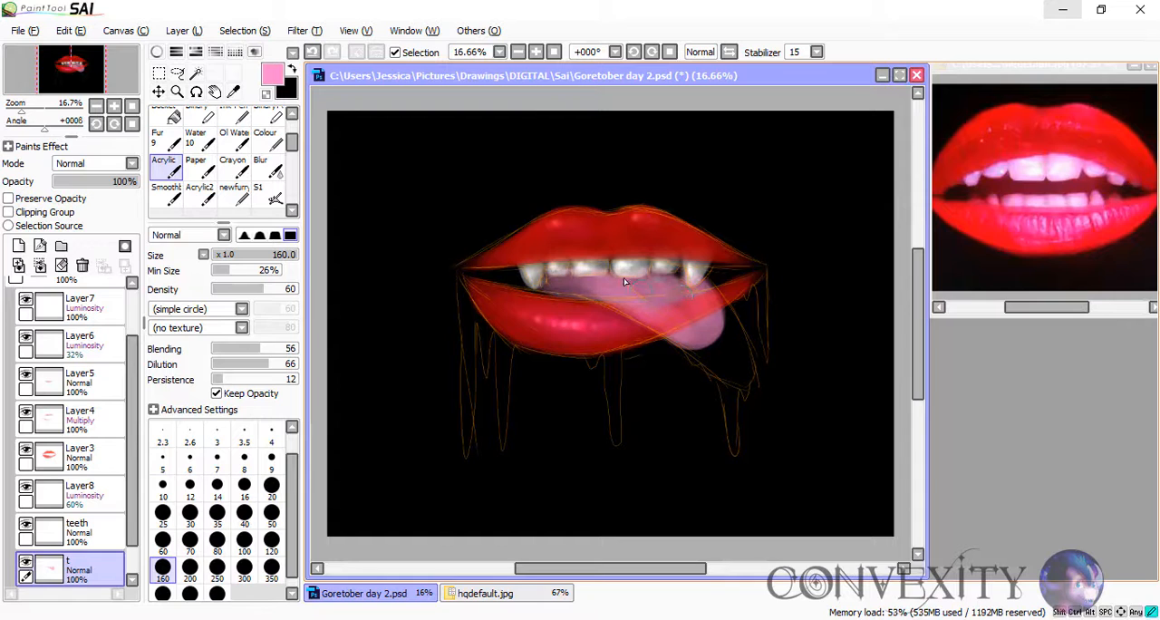
left_click_drag(625, 281, 694, 343)
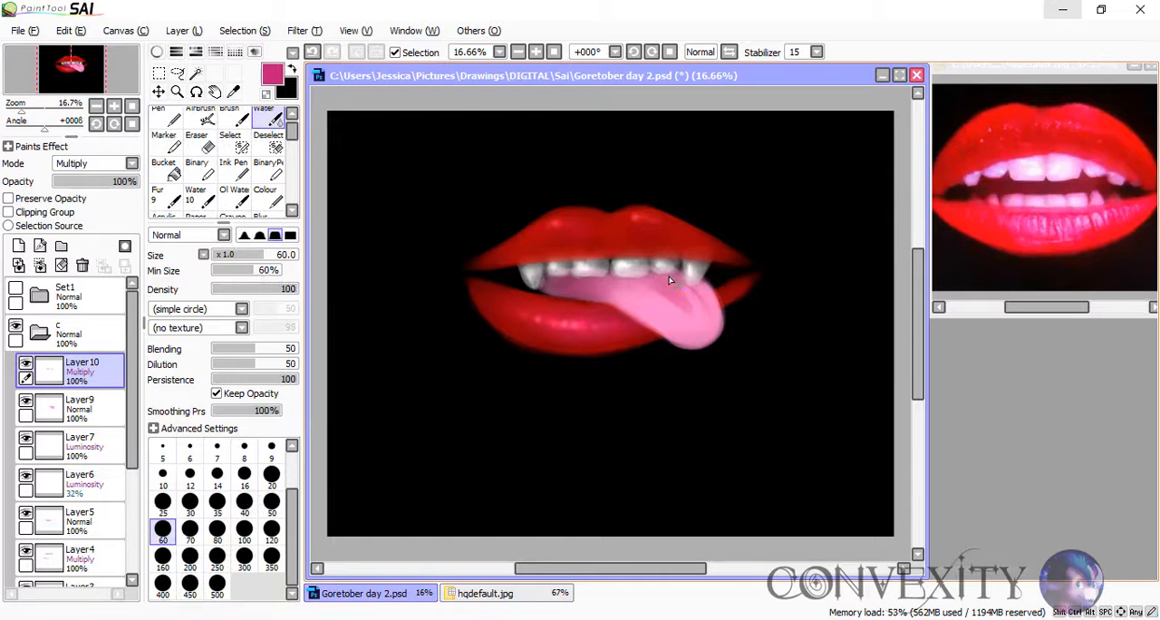
left_click(163, 553)
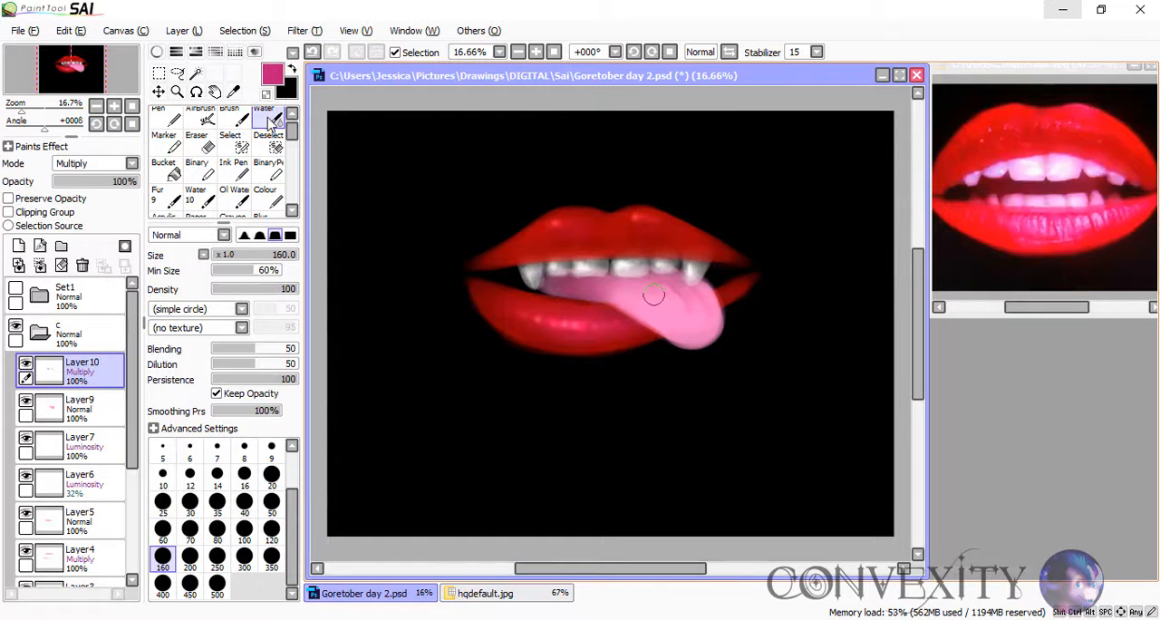
left_click_drag(626, 290, 702, 322)
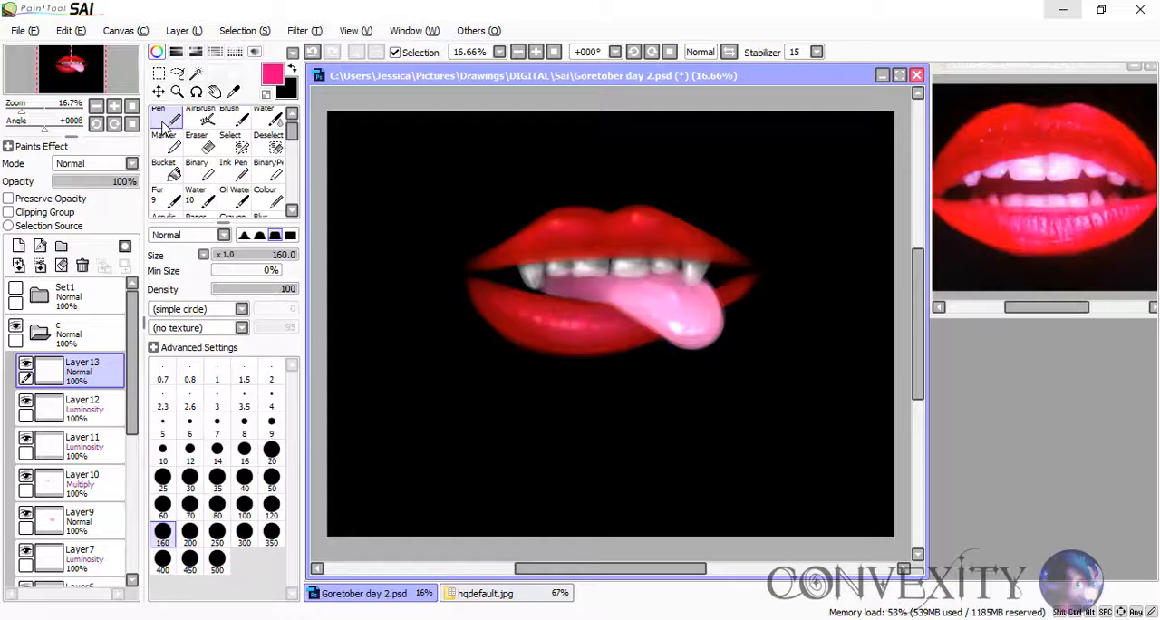
With the size-160 red Pen, draw long corner drips, small under-lip drips and tongue streaks
left_click_drag(476, 271, 480, 426)
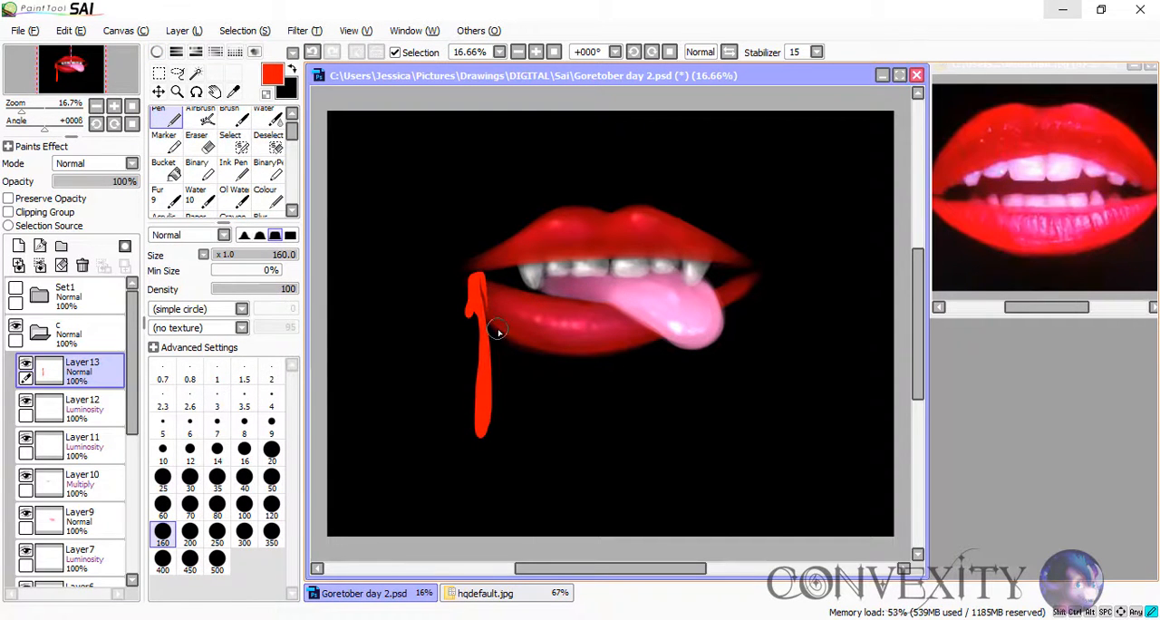
left_click_drag(499, 331, 688, 354)
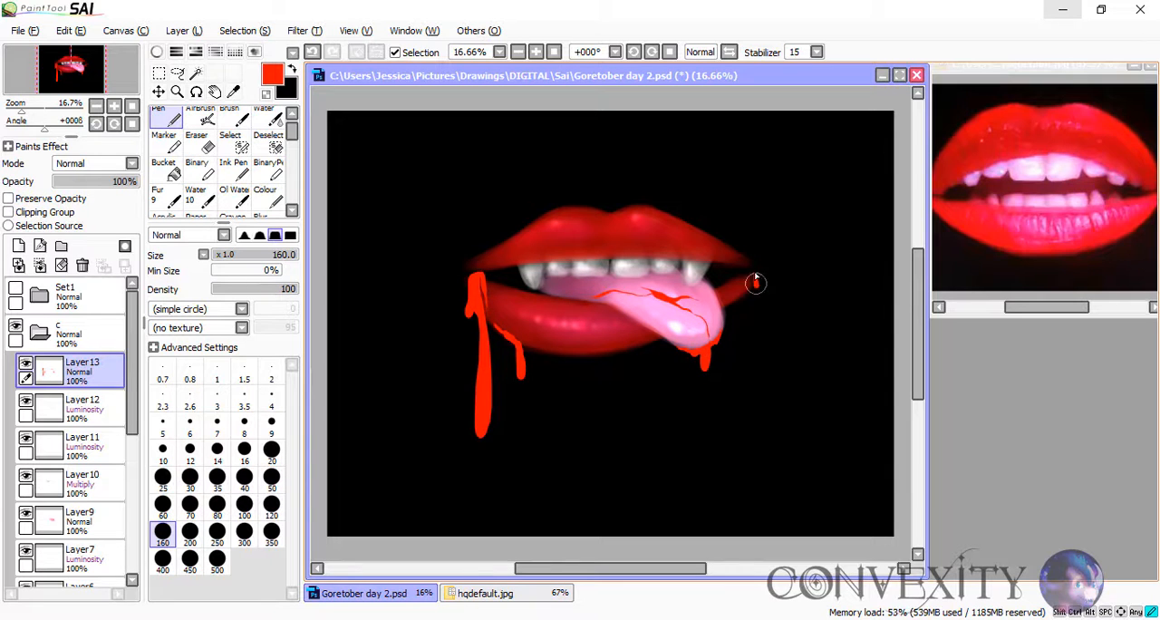
left_click_drag(755, 283, 759, 494)
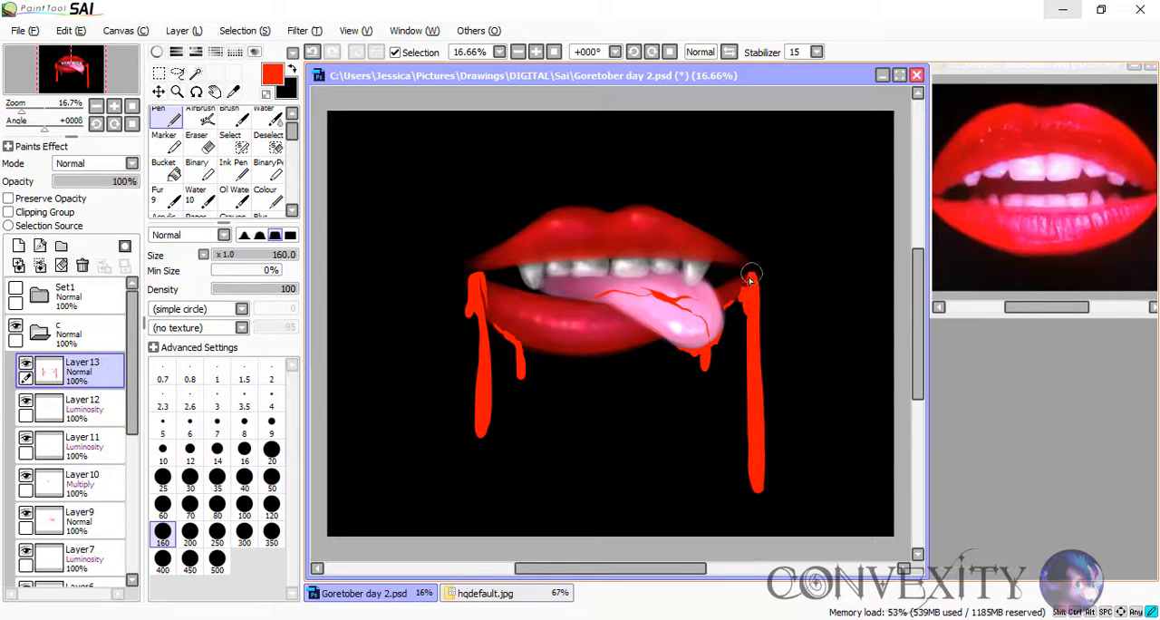
left_click_drag(752, 277, 616, 353)
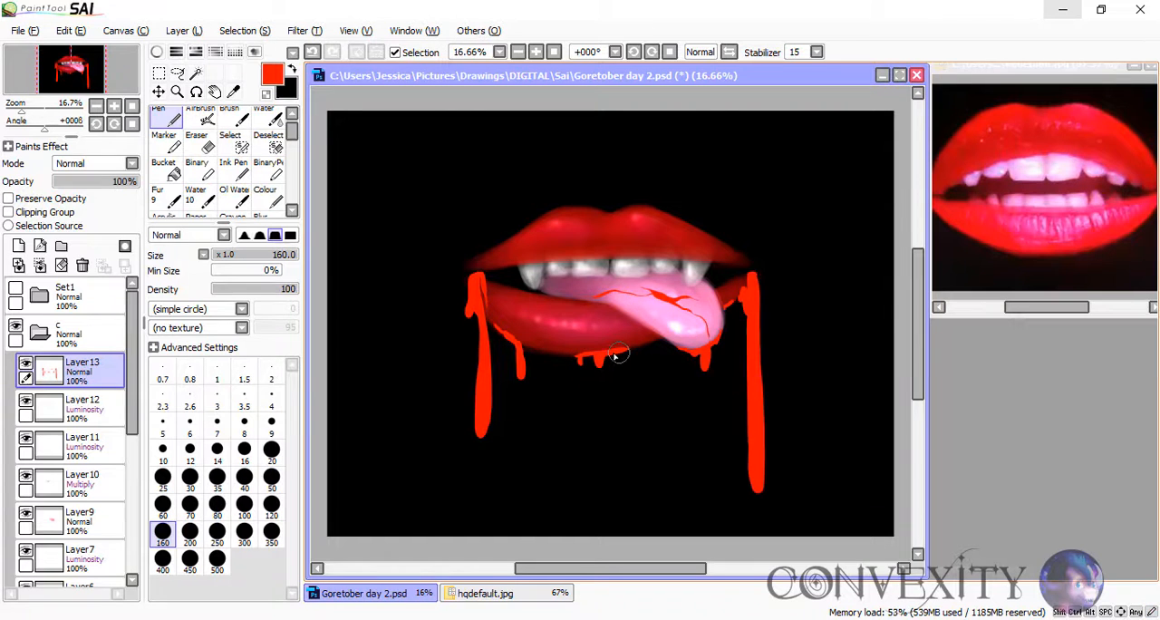
left_click(263, 117)
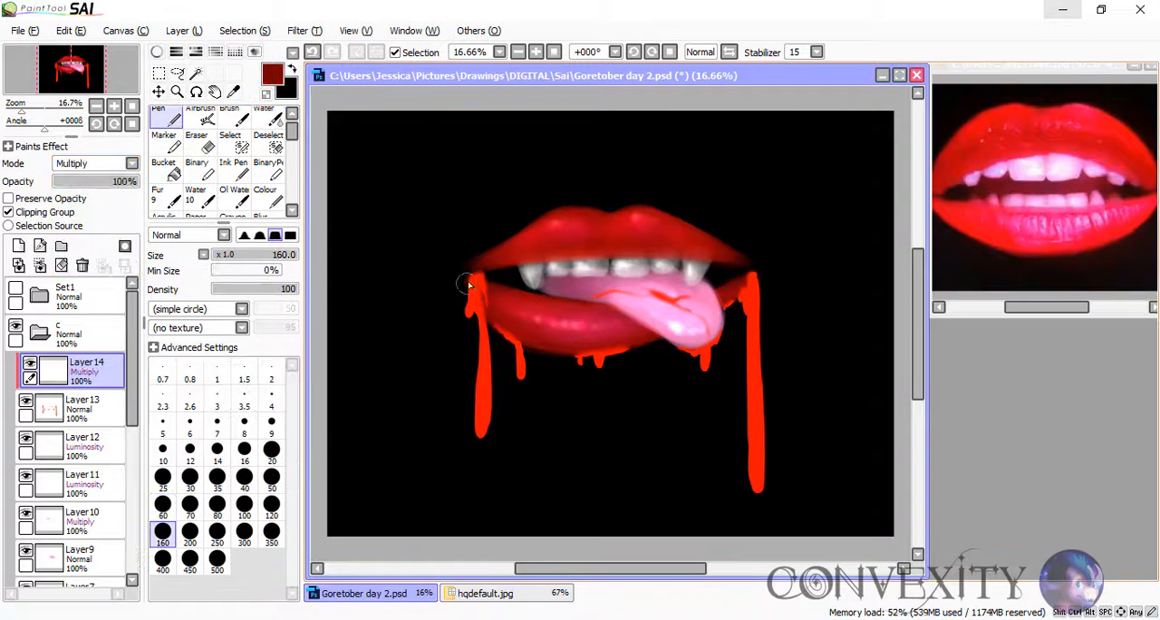
Shade the blood dark red on a clipped Multiply layer and add pale pink Water-tool highlights
left_click(263, 112)
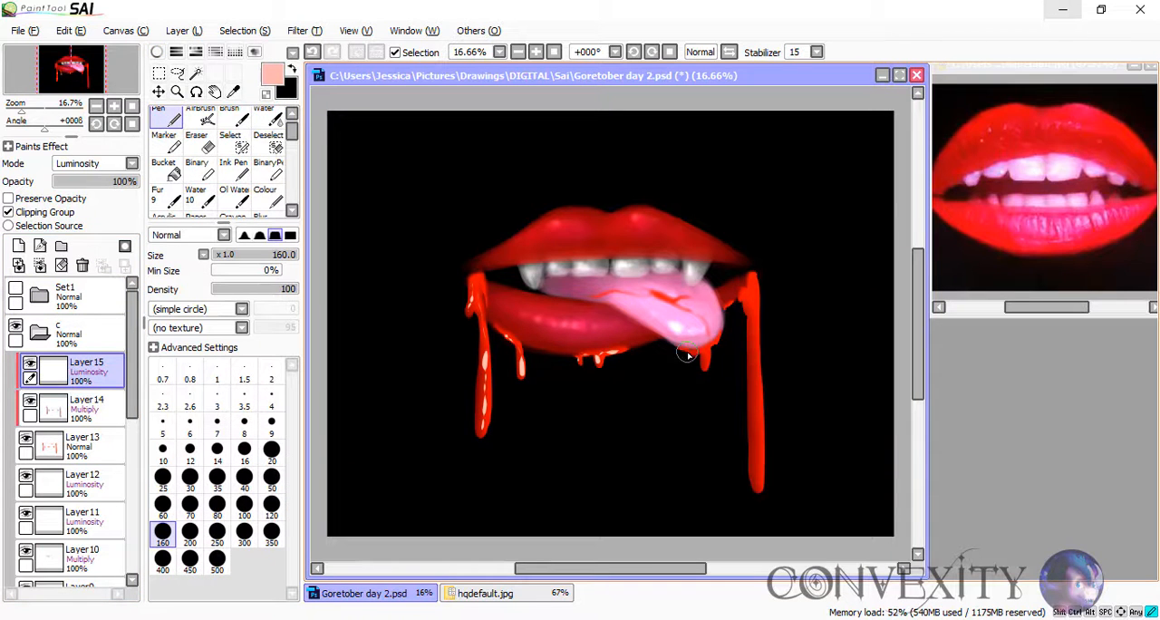
left_click(263, 119)
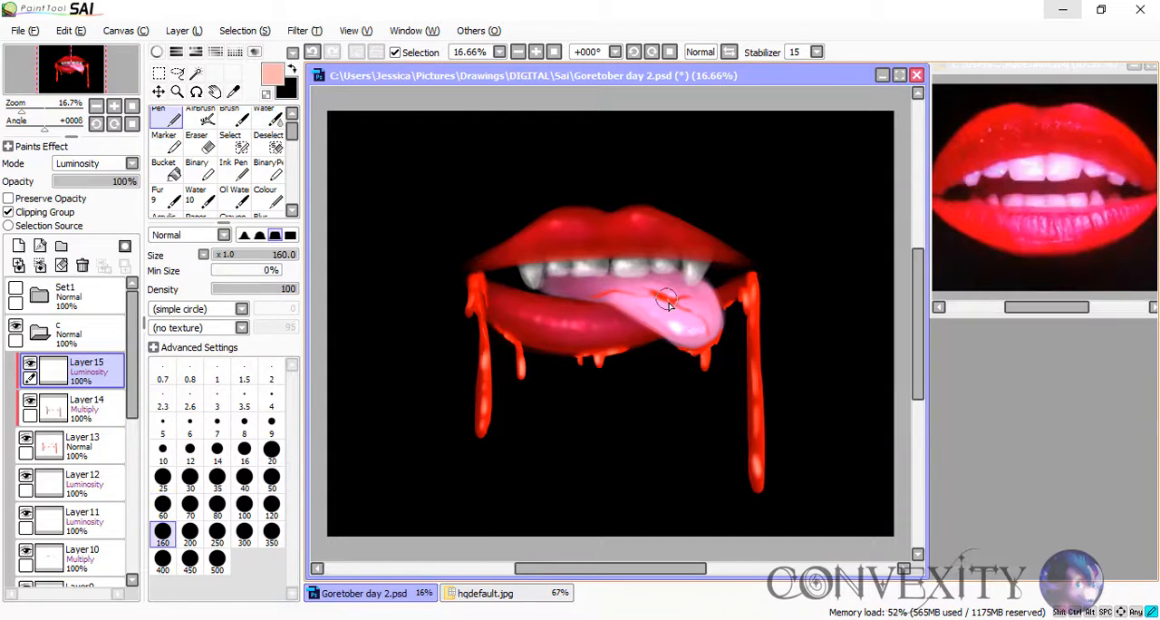
left_click(263, 113)
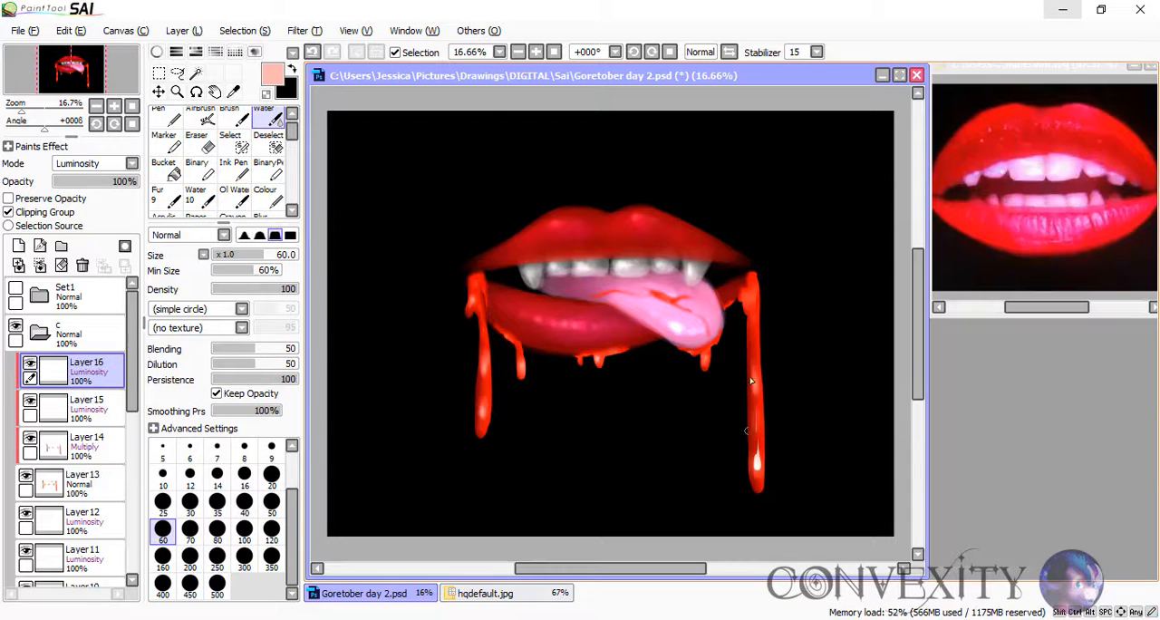
left_click(158, 114)
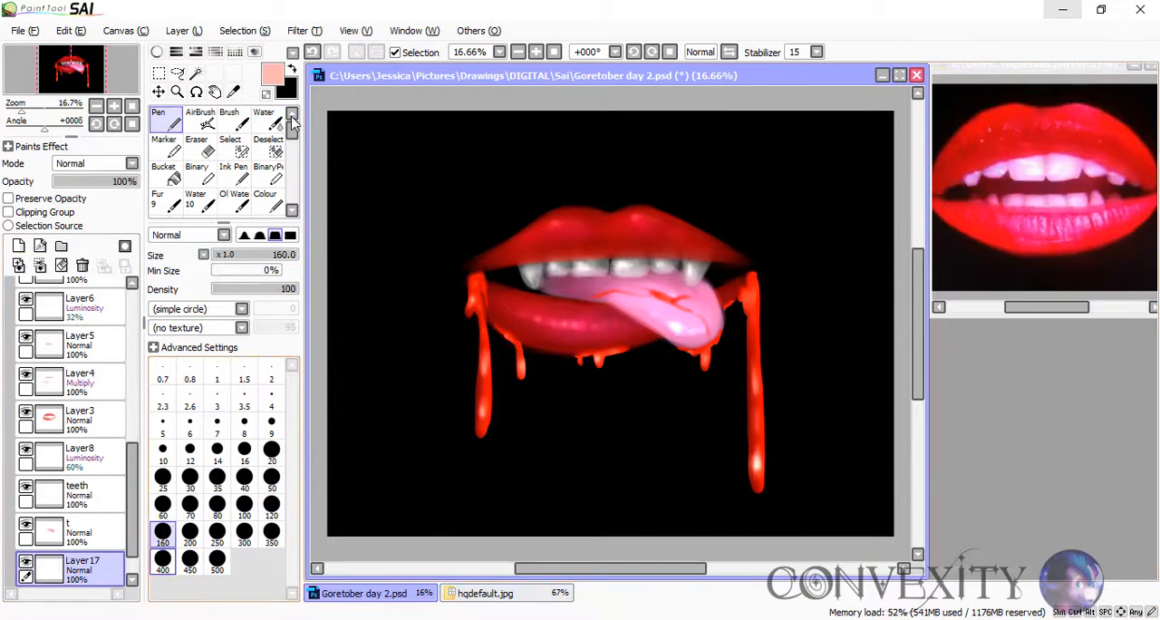
On a new layer, draw pale pink lines with the size-25 Pen and sketch a tall outline below the lips
left_click(264, 115)
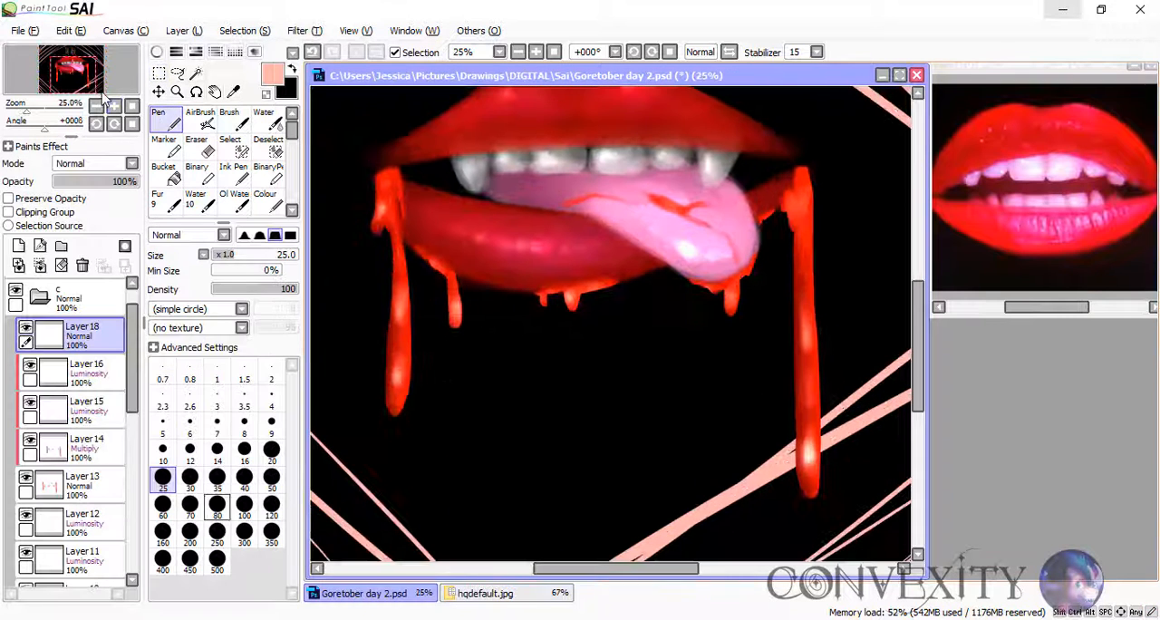
left_click_drag(480, 371, 472, 535)
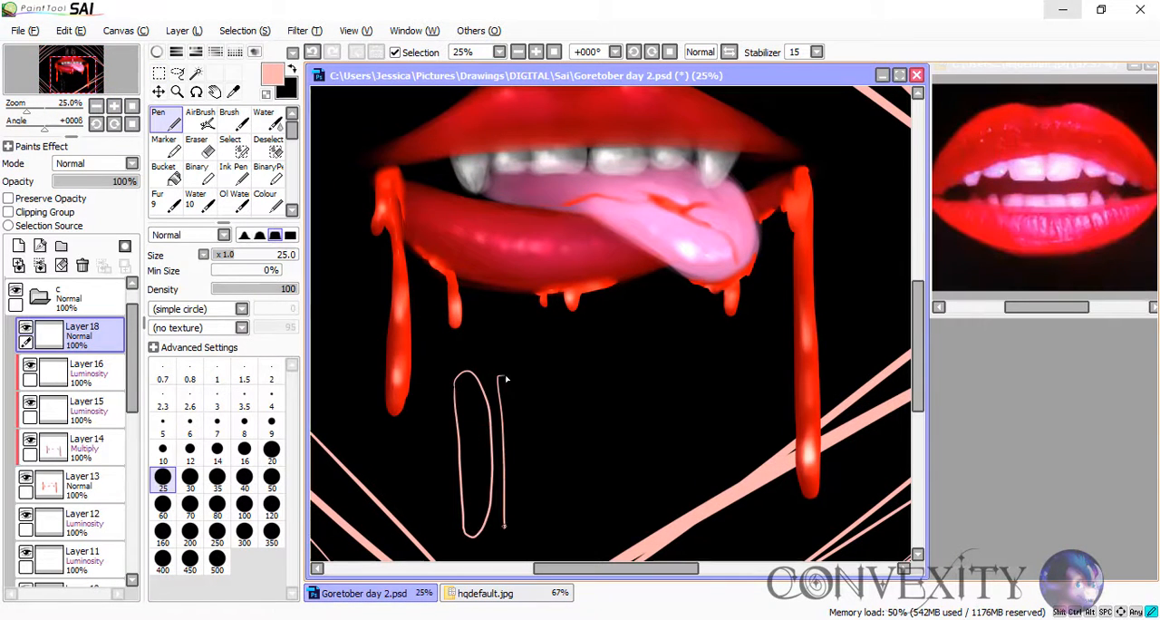